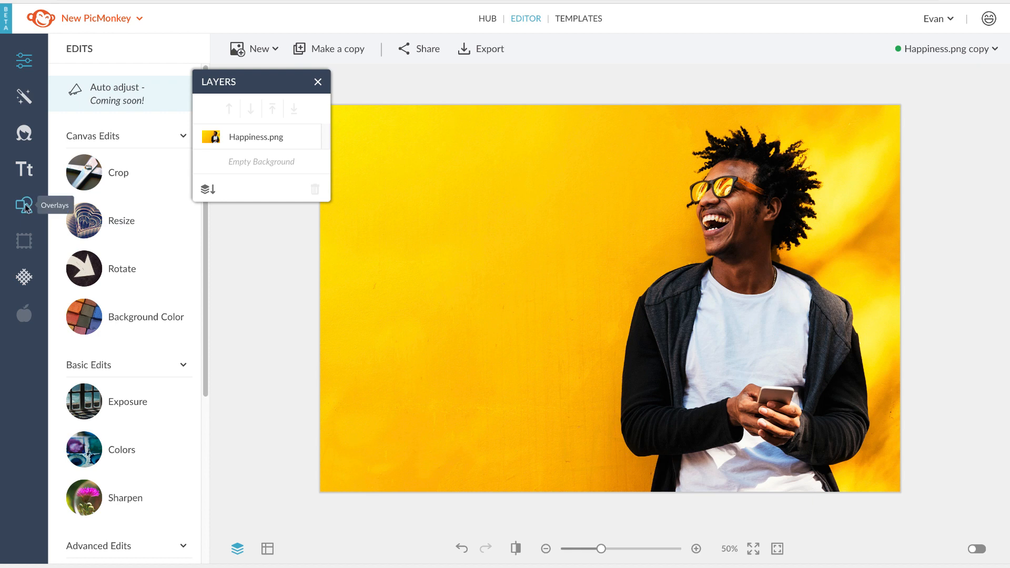
- Add Purple Cloud.jpg as an overlay layer above the laughing man's portrait
click(24, 205)
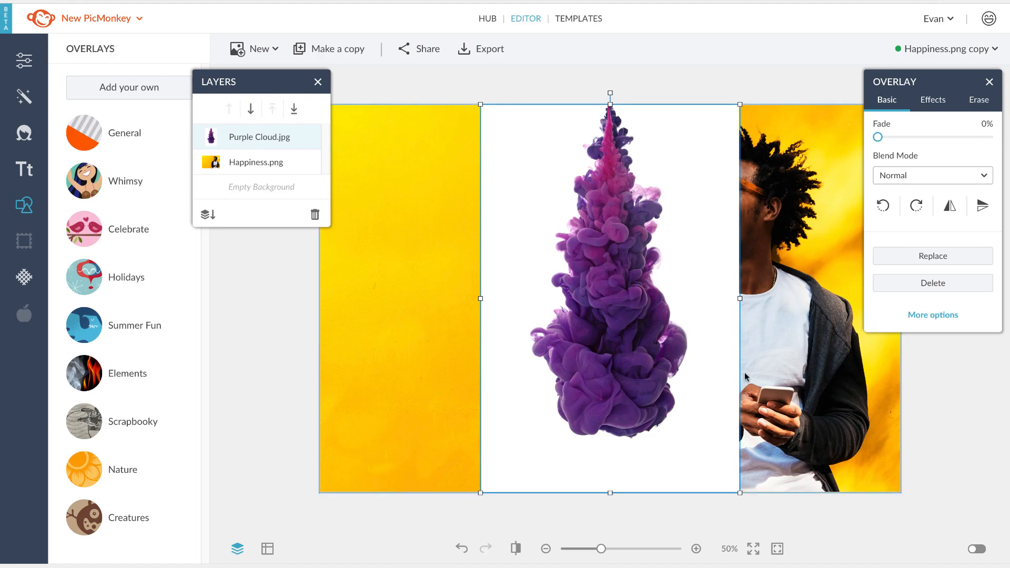
- Zoom to 75% and drag the Purple Cloud overlay right so it covers the man
click(695, 549)
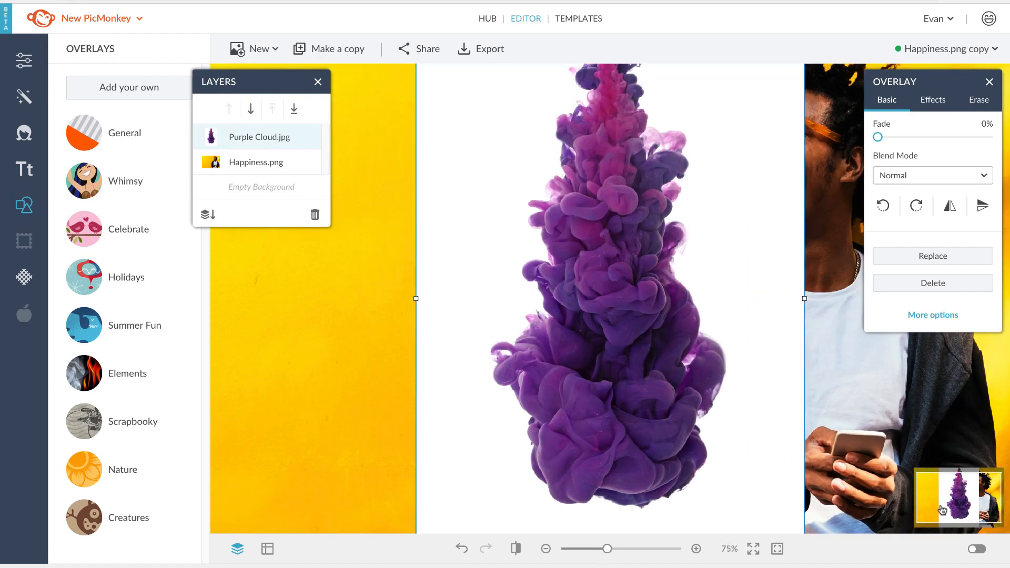
click(318, 81)
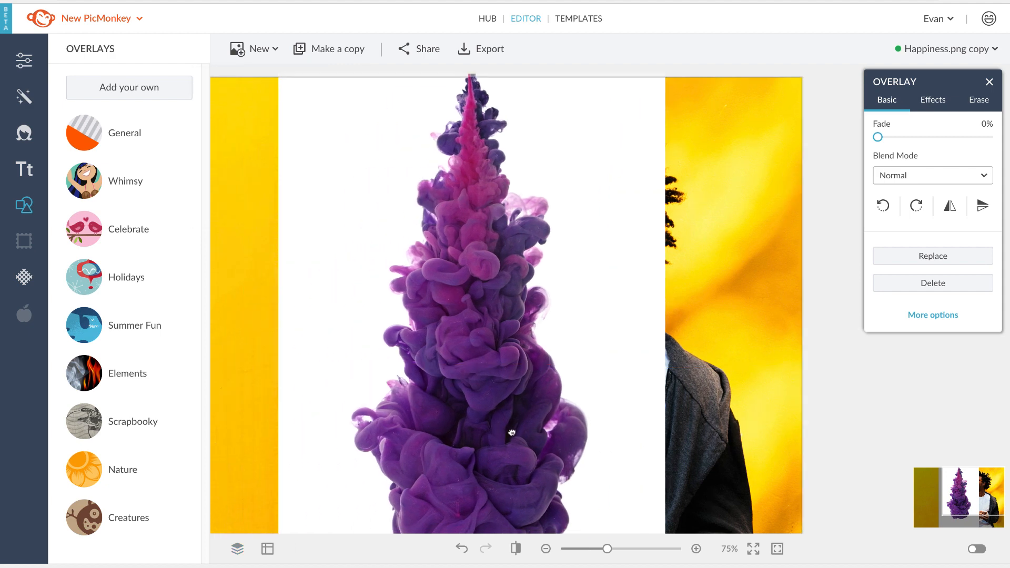
click(237, 549)
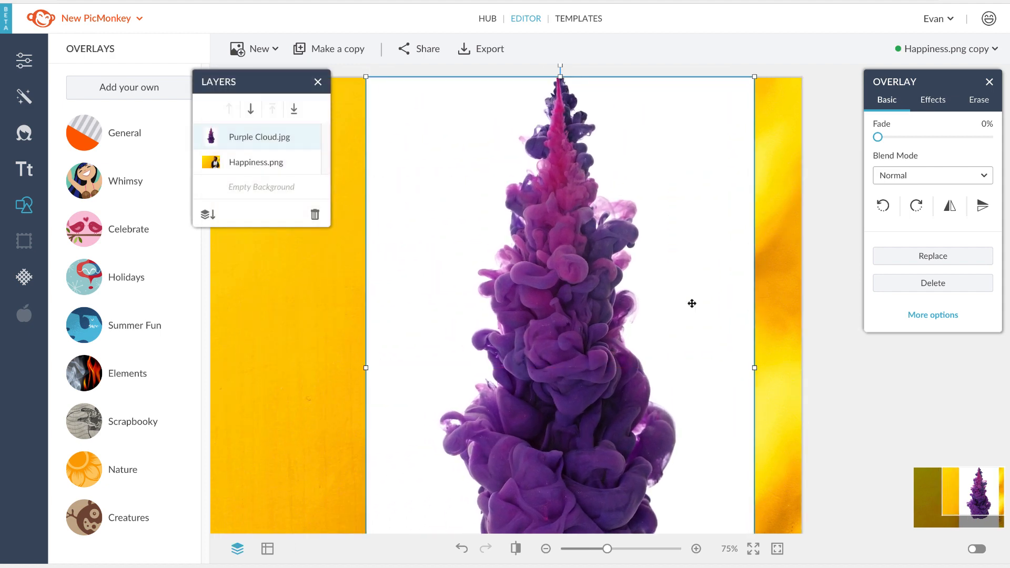
click(931, 175)
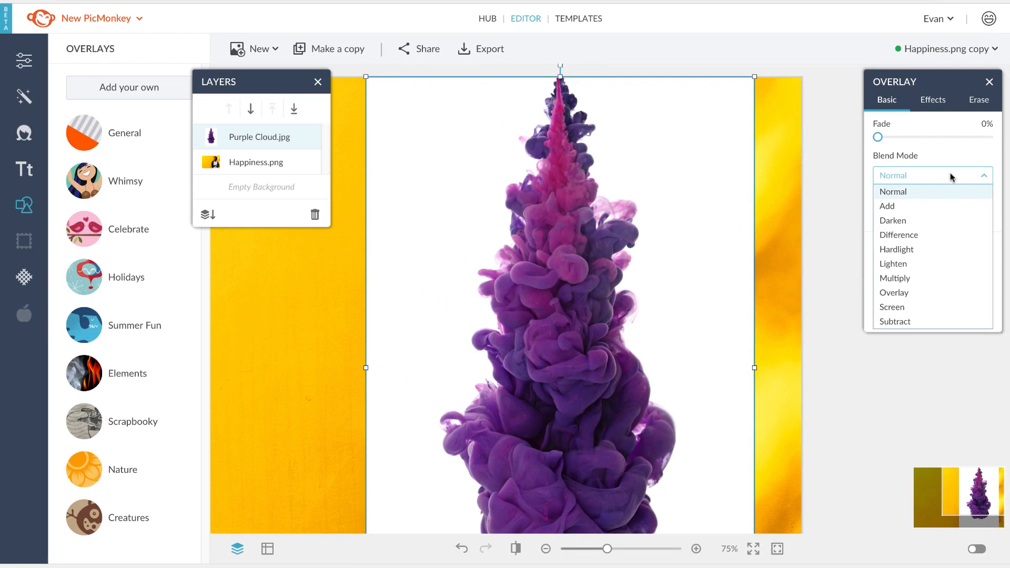
- Preview Difference and Subtract blends, then set the cloud to Screen blending
click(897, 235)
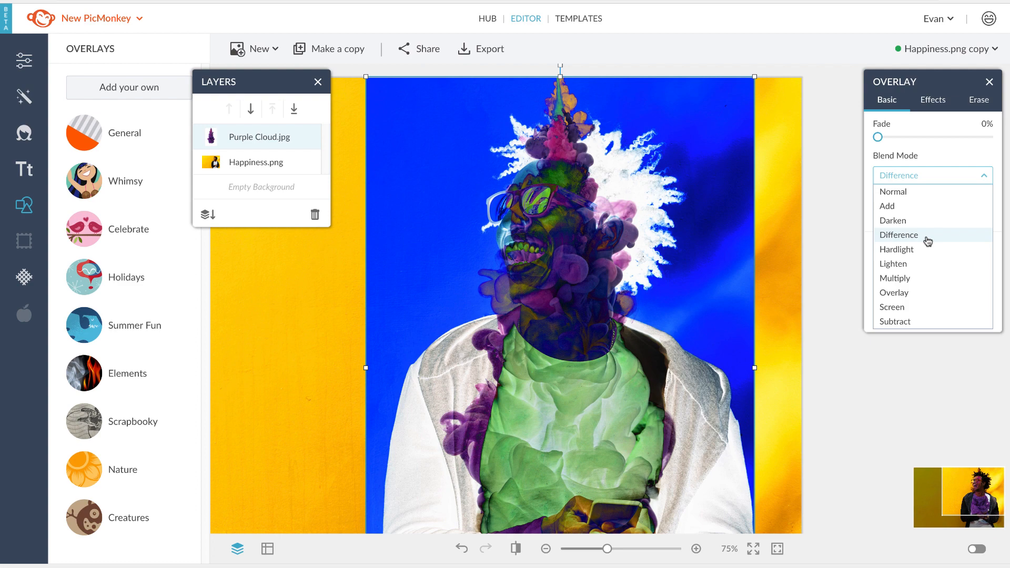
click(894, 322)
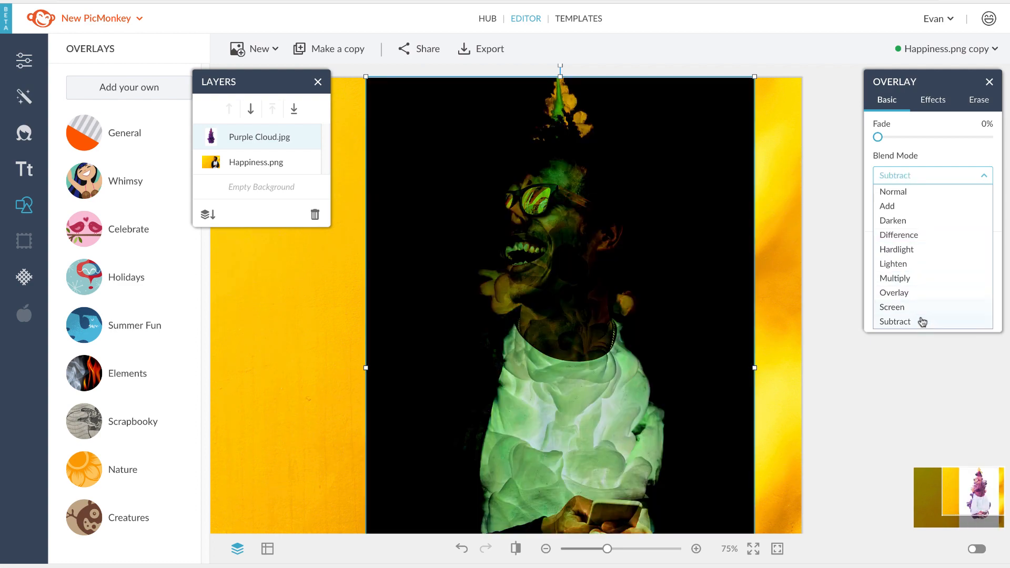
click(892, 306)
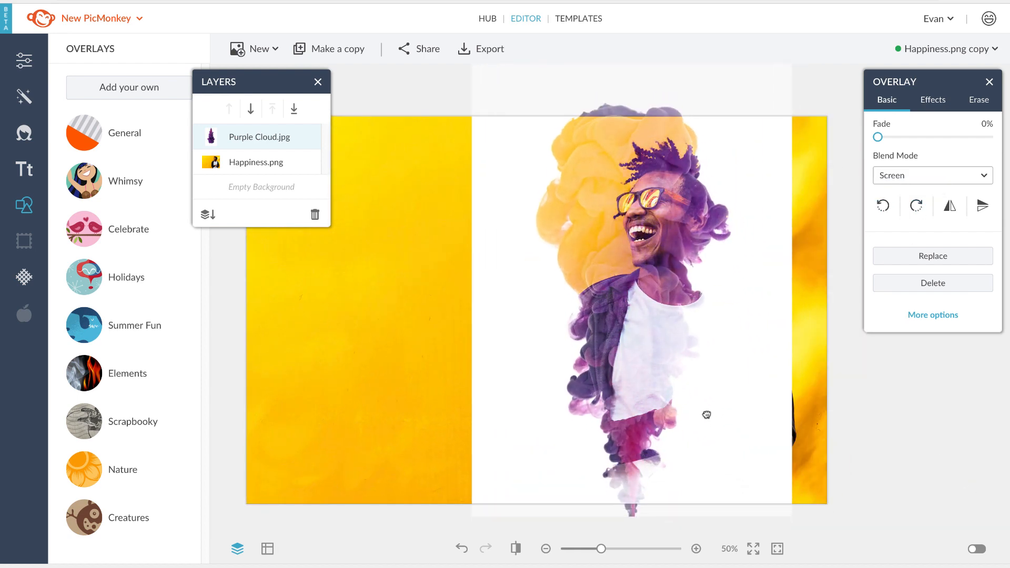
- Scale the cloud past the canvas, zoom to 50% and show the overlay's Erase settings
click(24, 60)
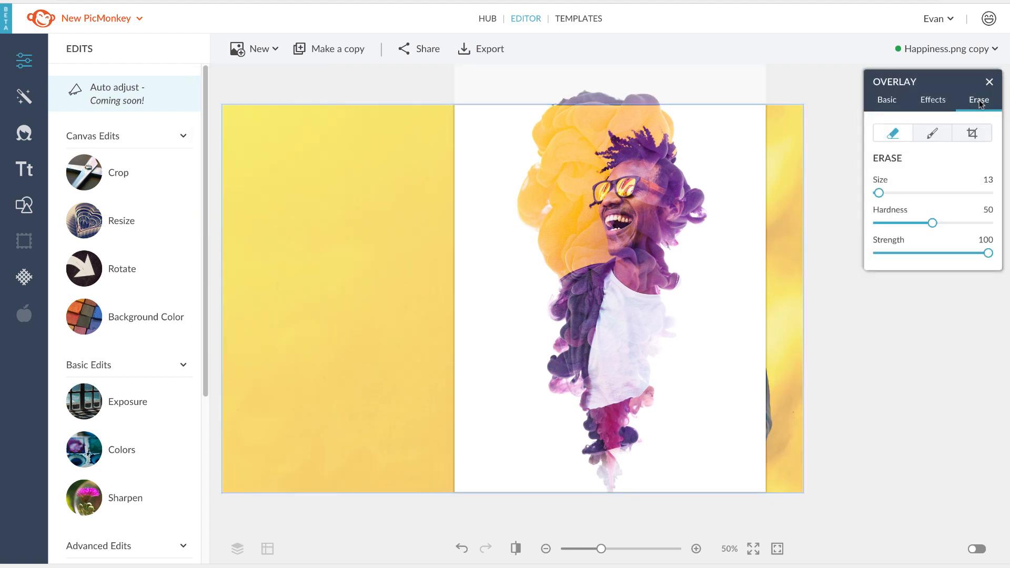
- Set the eraser to size 231 with strength lowered to about 2
drag(880, 193, 907, 193)
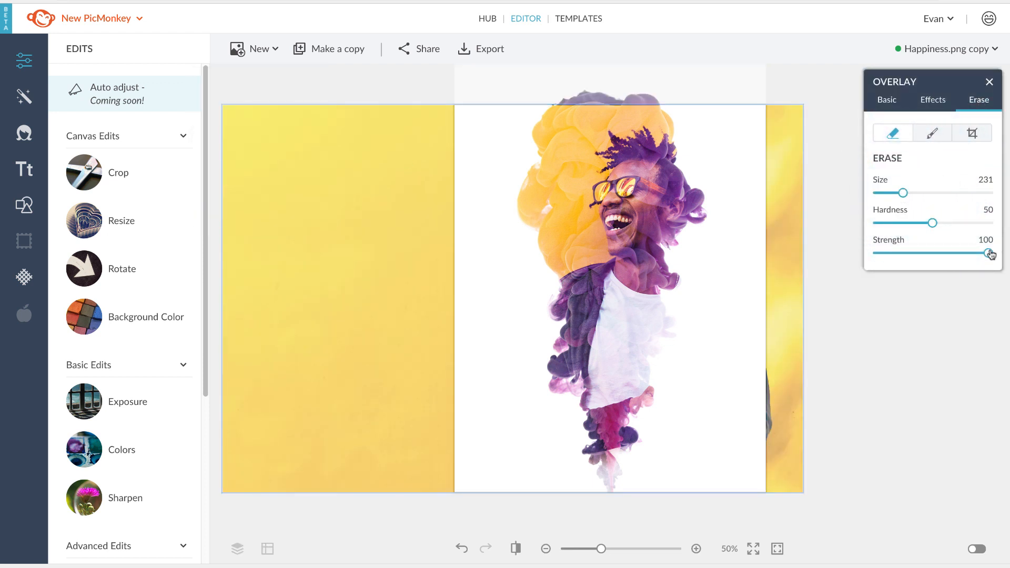
drag(992, 254, 880, 254)
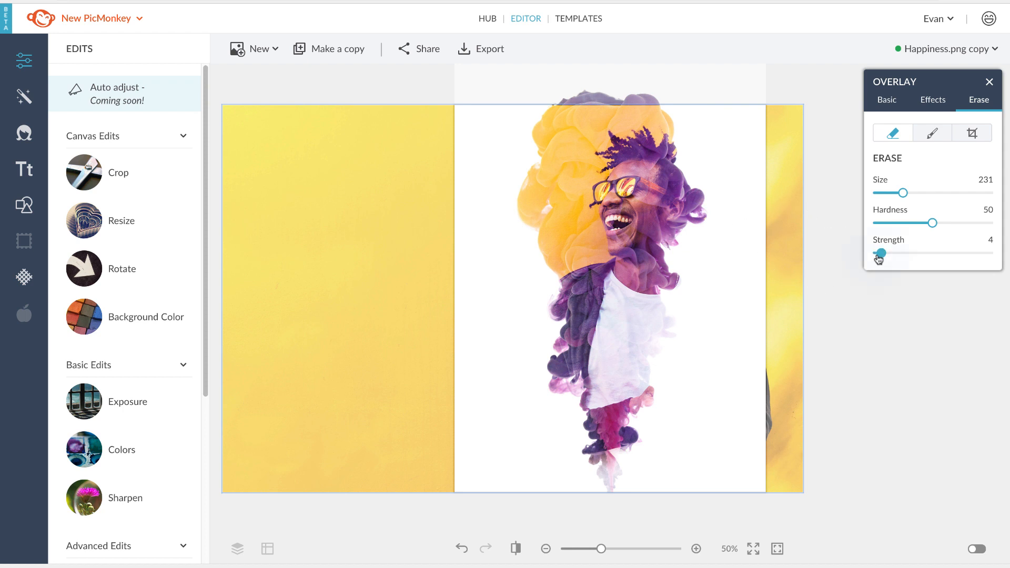
drag(882, 254, 877, 253)
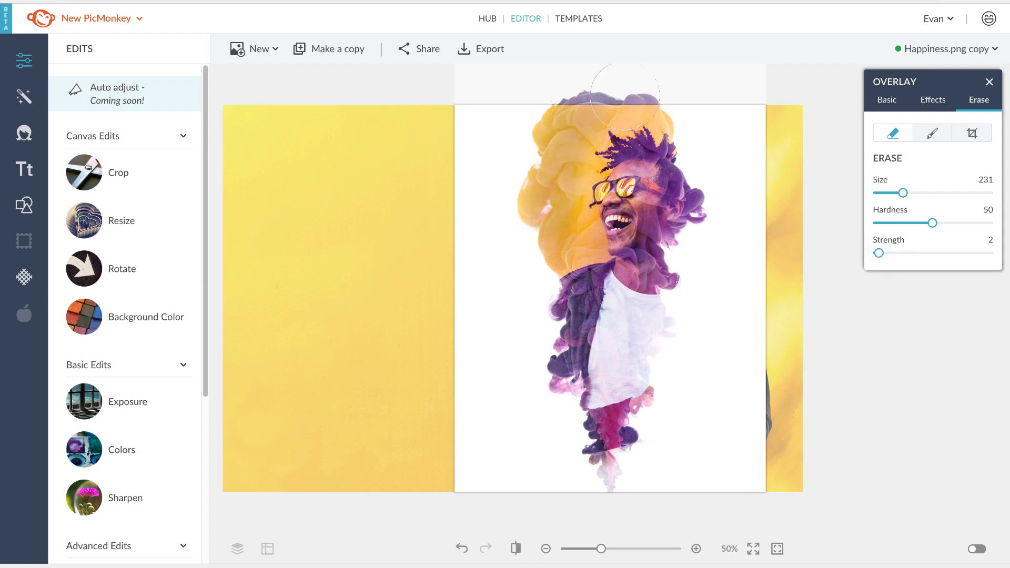